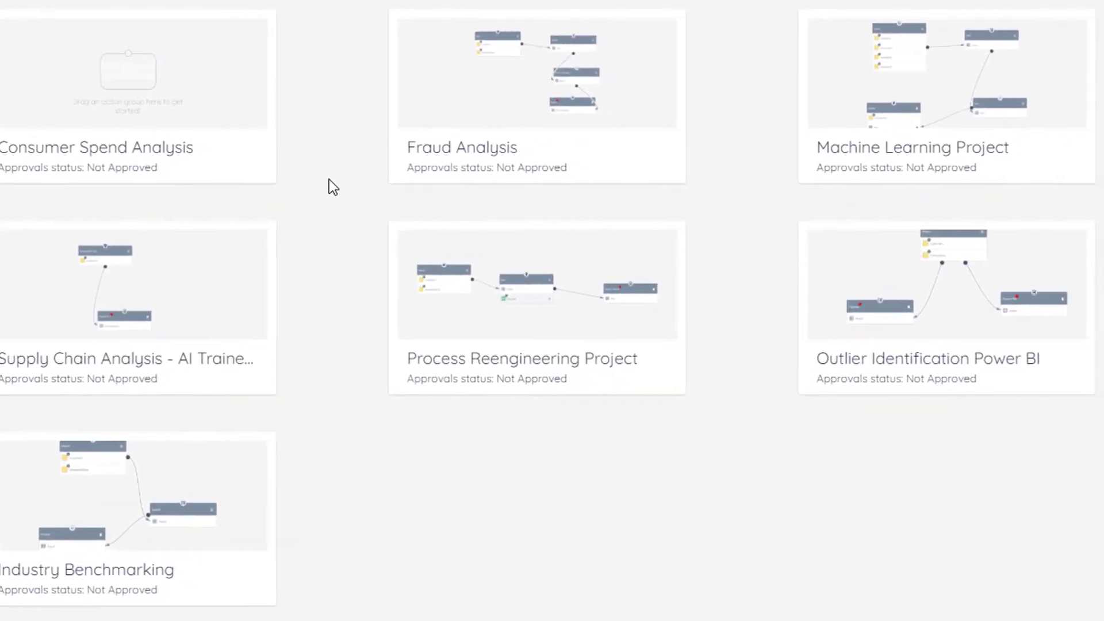
Enter the Consumer Spend Analysis collaboration and set the operand for its homomorphic operation
scroll("right", 3)
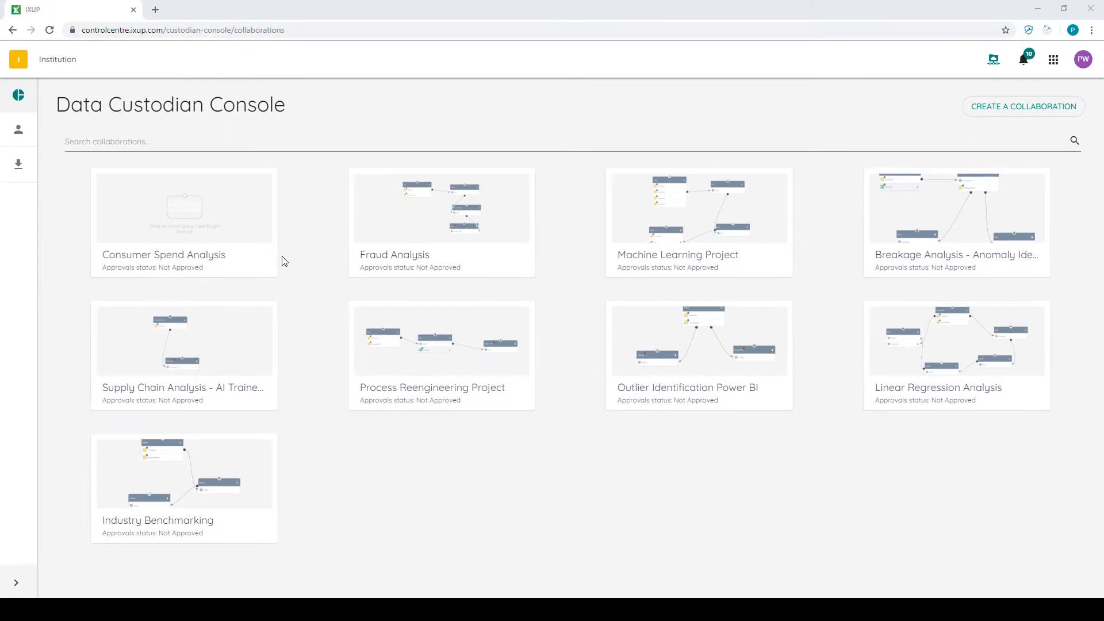
mouse_move(184, 197)
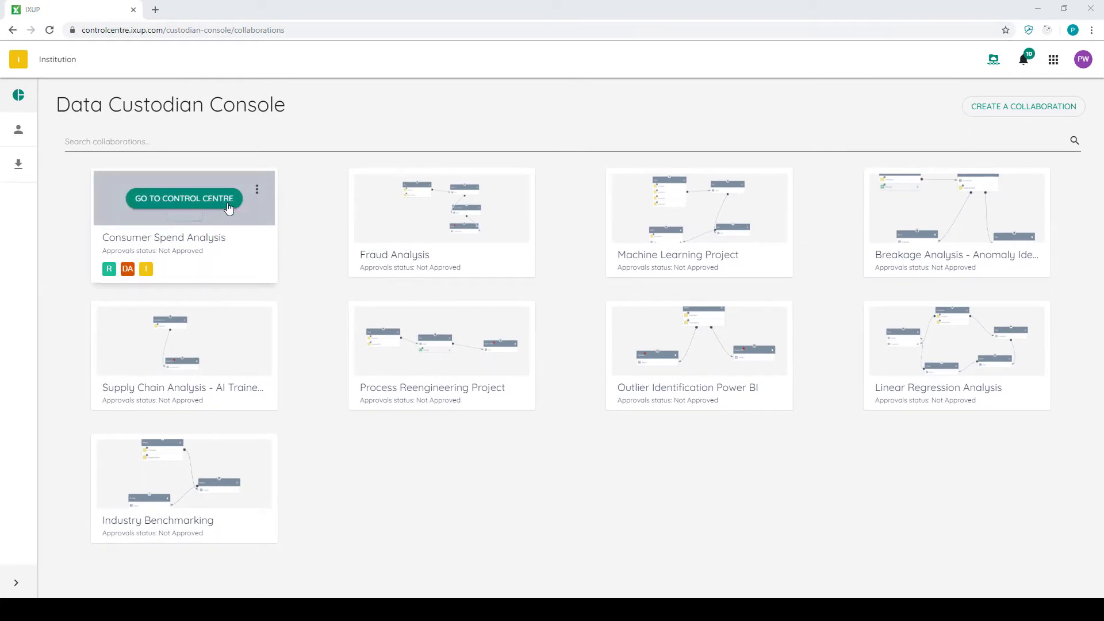
left_click(184, 198)
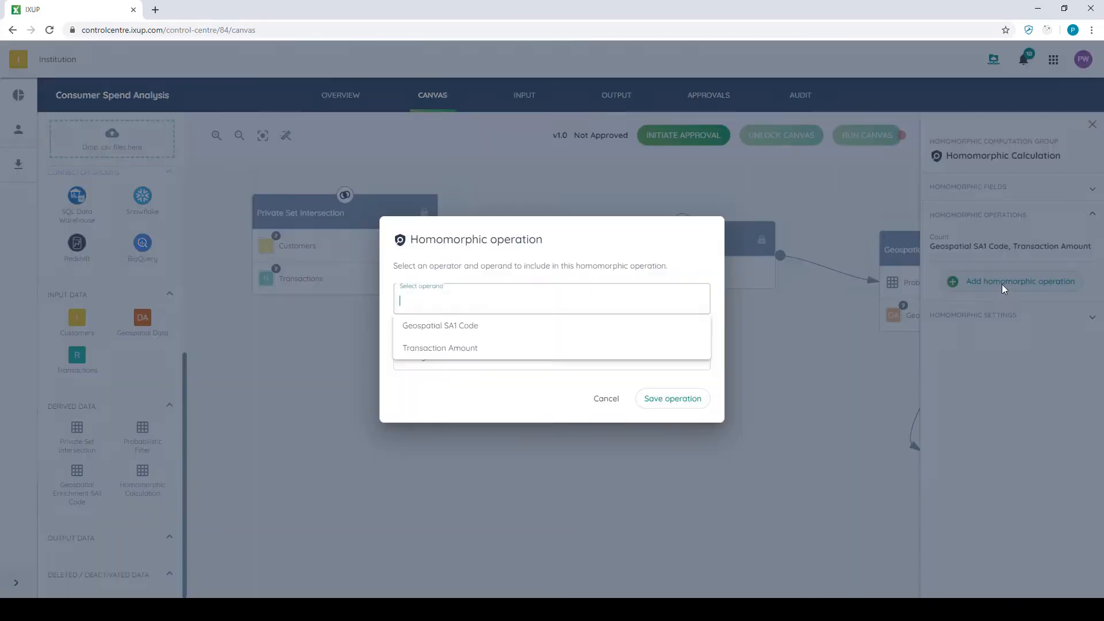
left_click(606, 398)
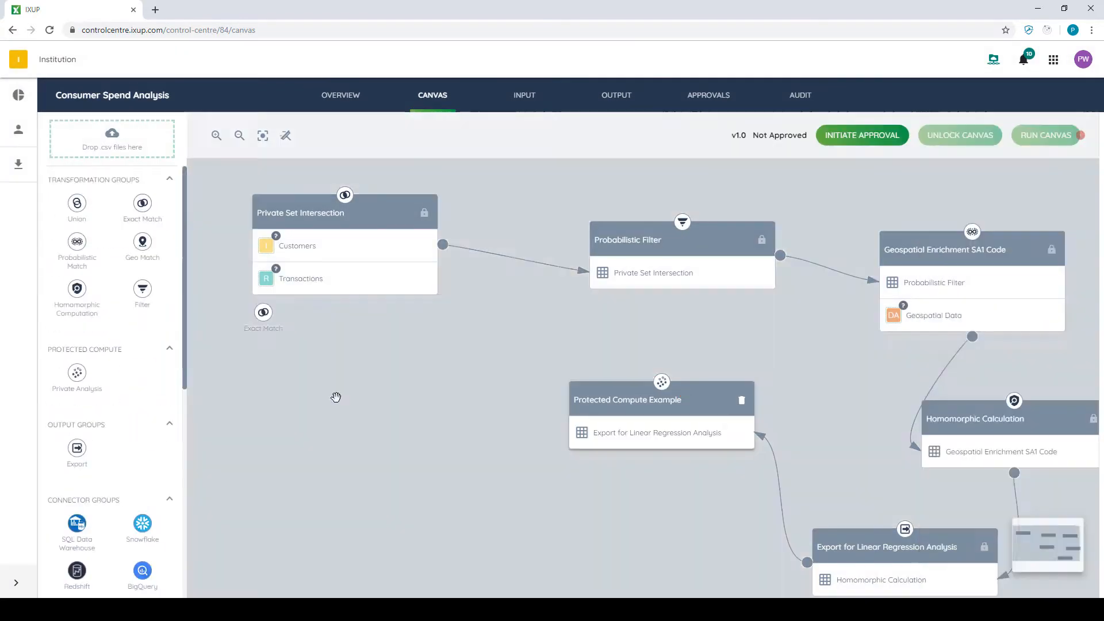
Add a Connect to Tableau export group to the pipeline and give it a reason
left_click(76, 447)
type("Conne")
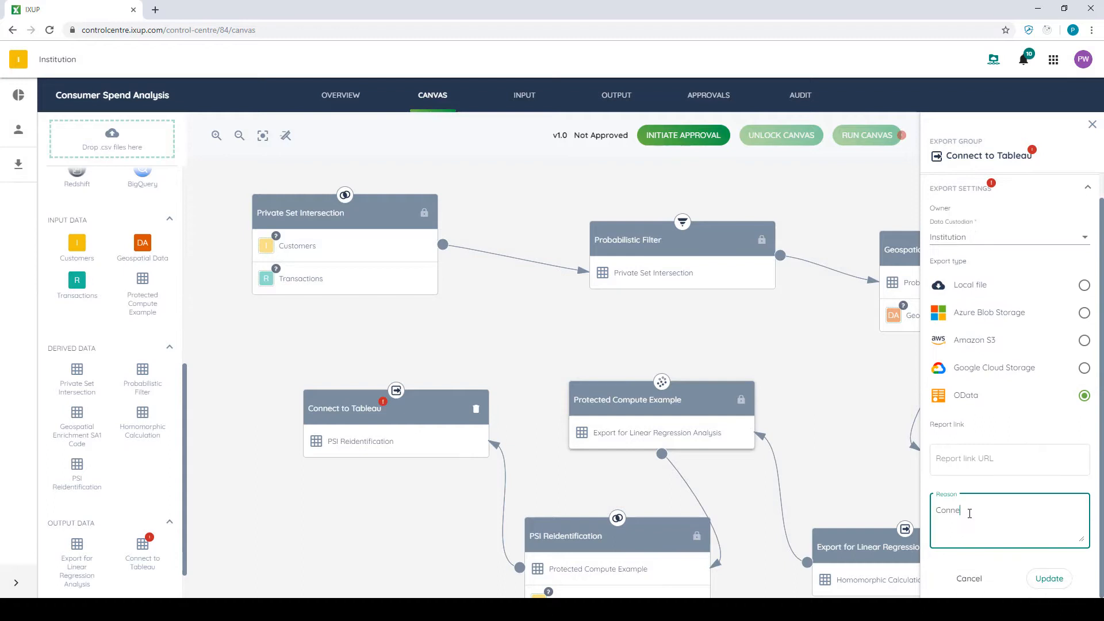
left_click(1092, 124)
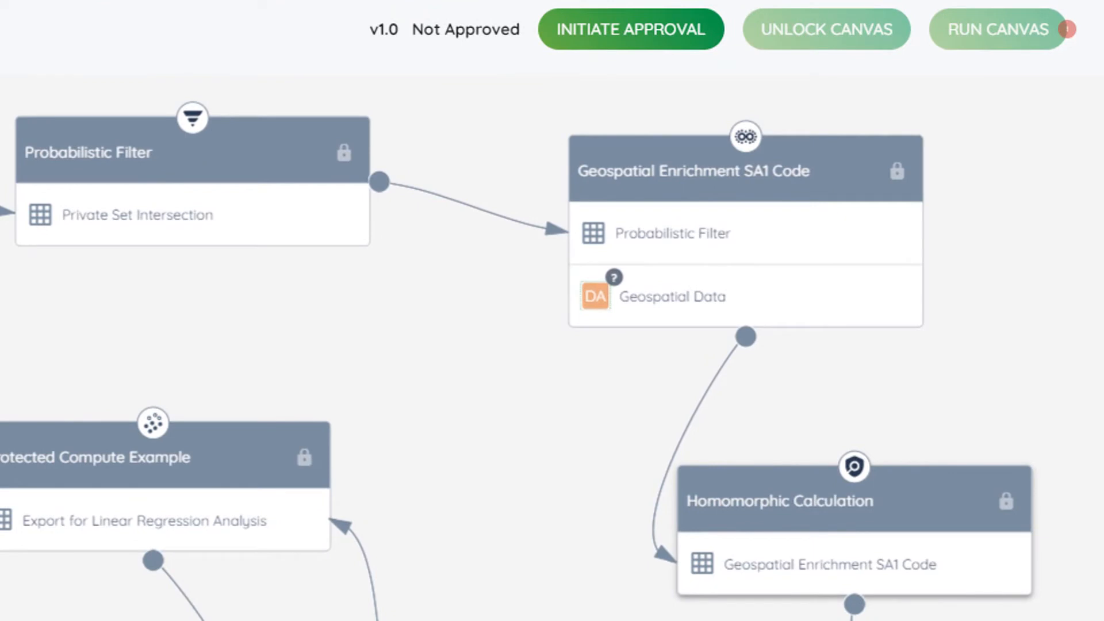
scroll("down", 3)
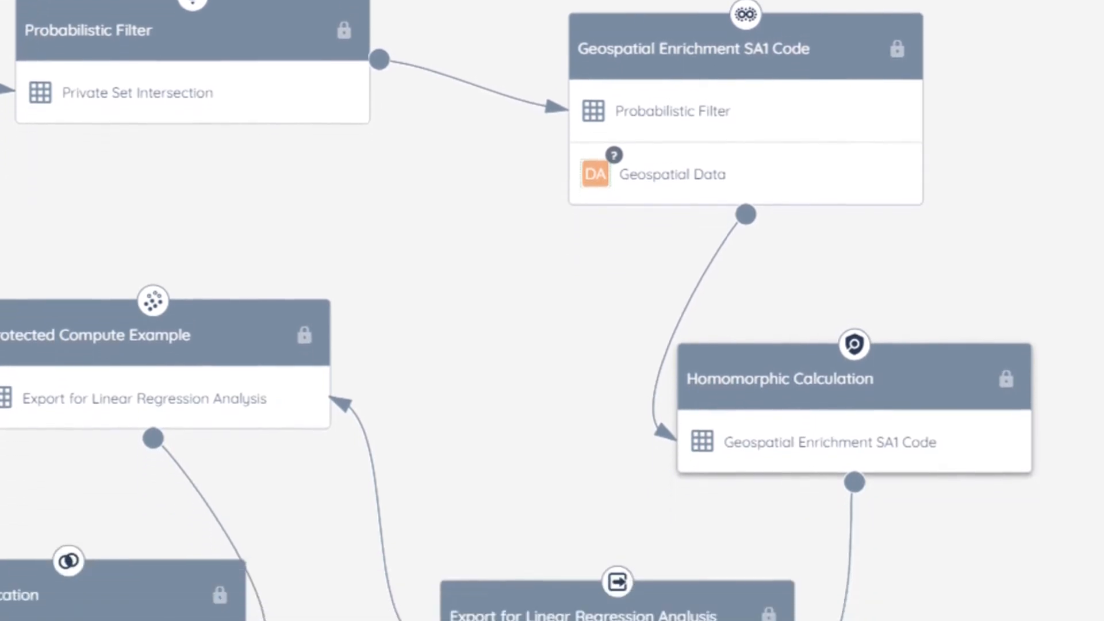
scroll("down", 3)
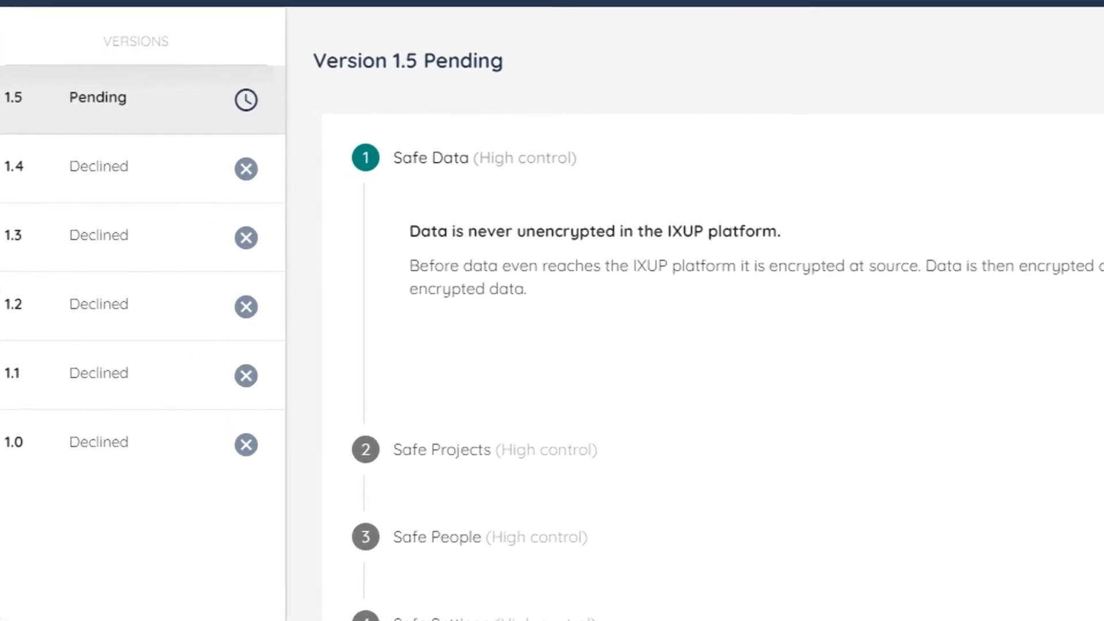
Pass the Safe Data, Safe Projects and Safe People checks, granting Demo User access
scroll("down", 3)
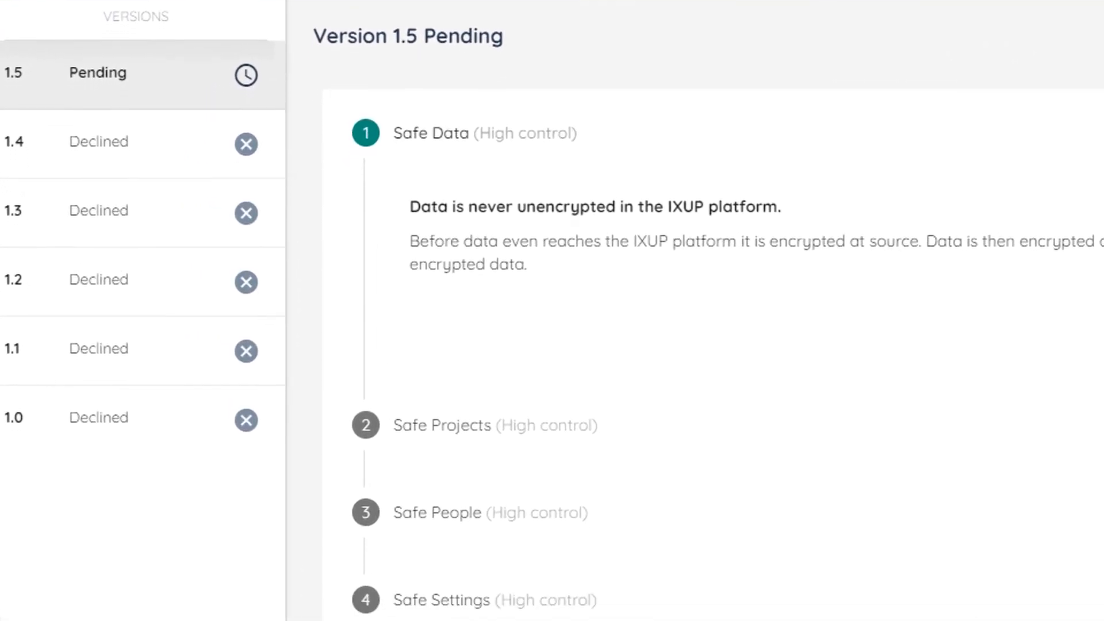
scroll("down", 3)
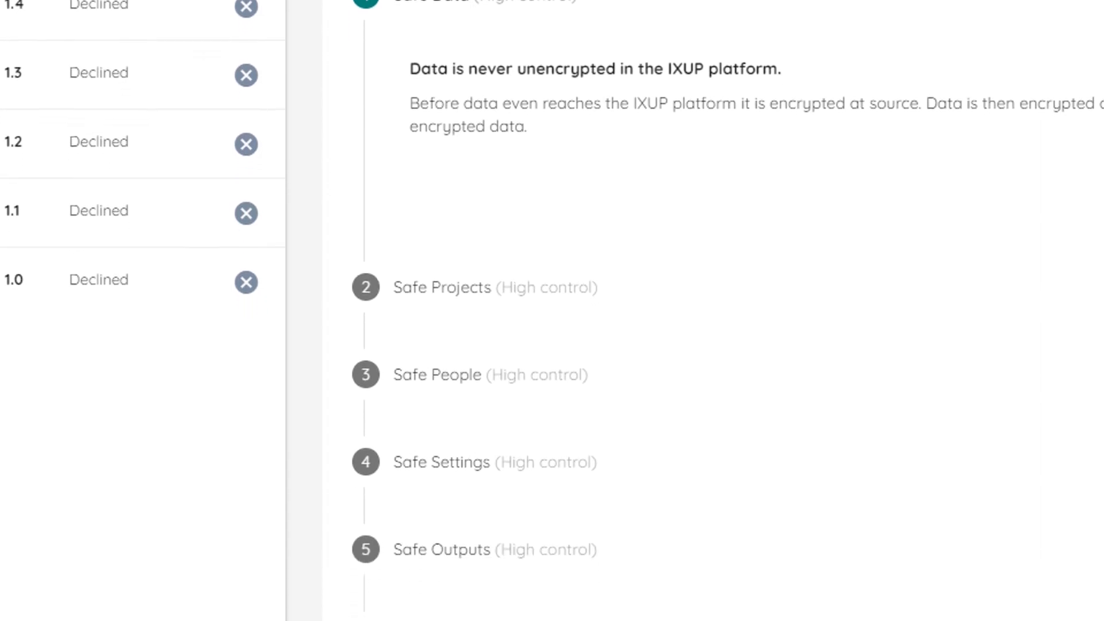
scroll("down", 3)
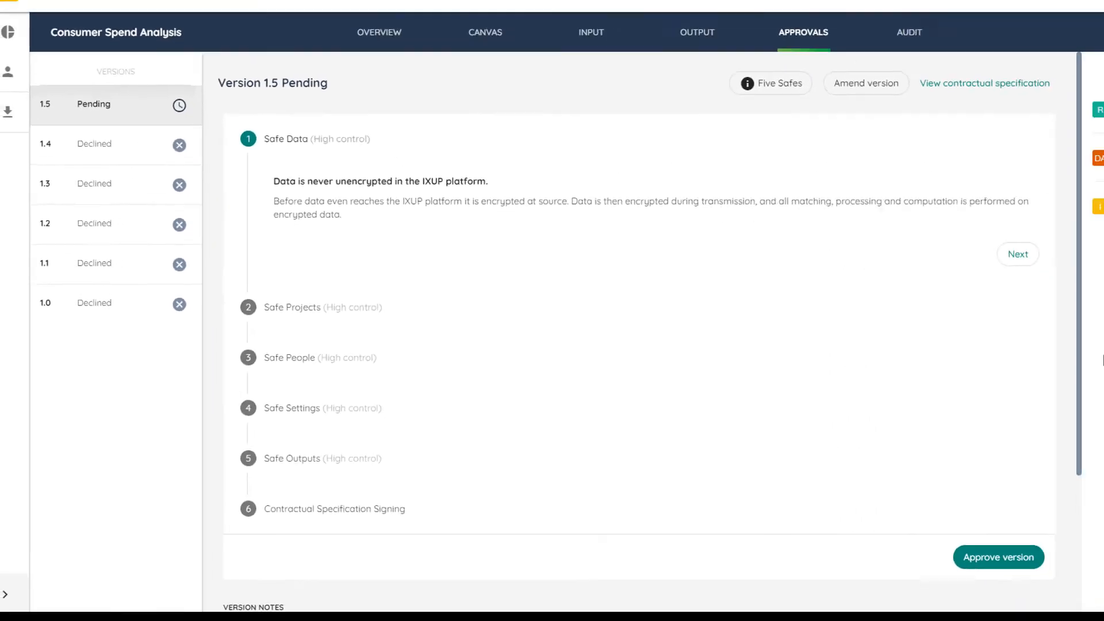
left_click(1018, 254)
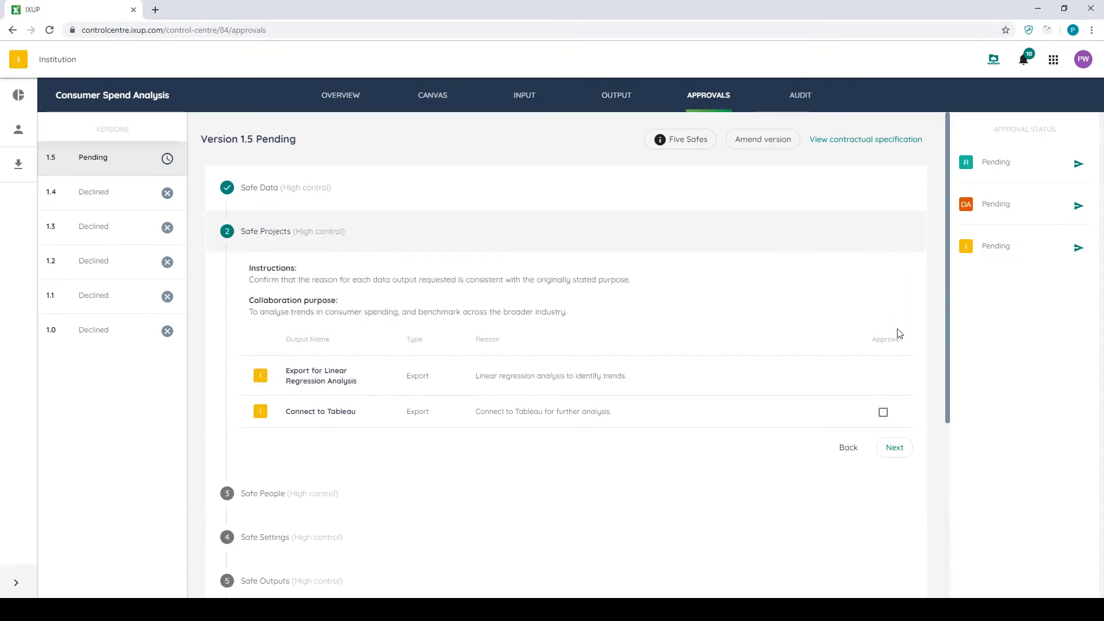
left_click(895, 447)
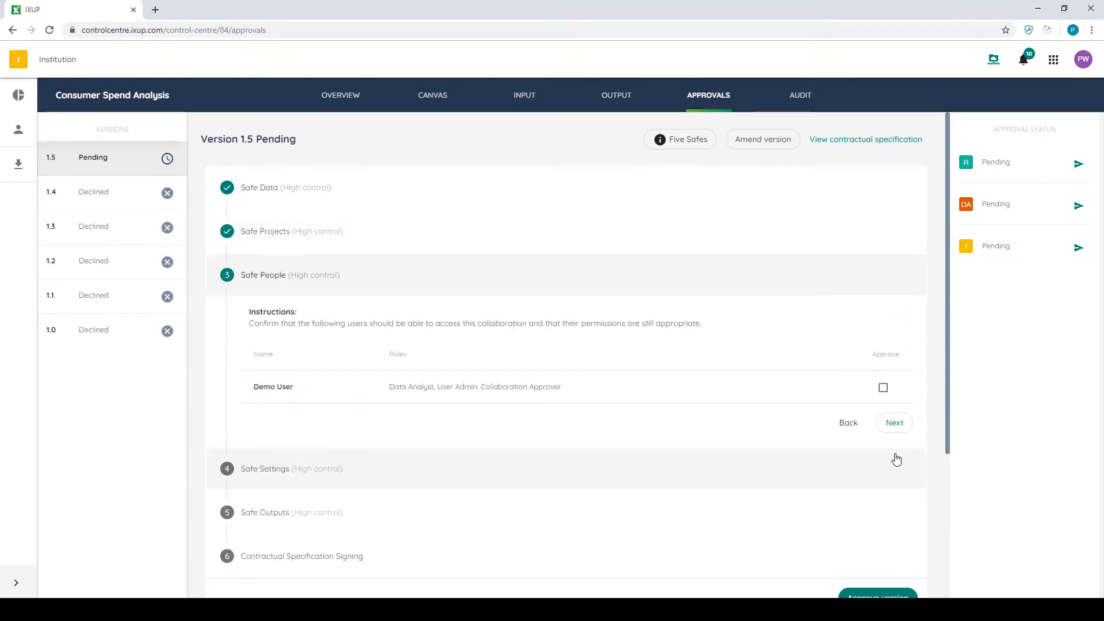
left_click(883, 388)
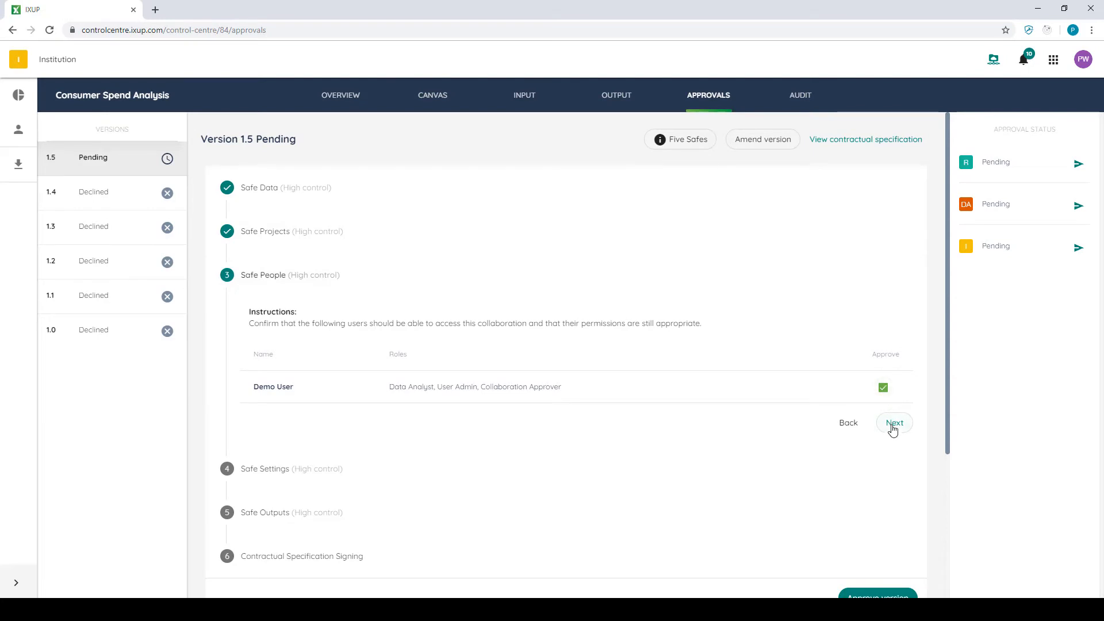
Complete Safe Settings and Safe Outputs, then approve version 1.5 pending contractual sign-off
left_click(894, 423)
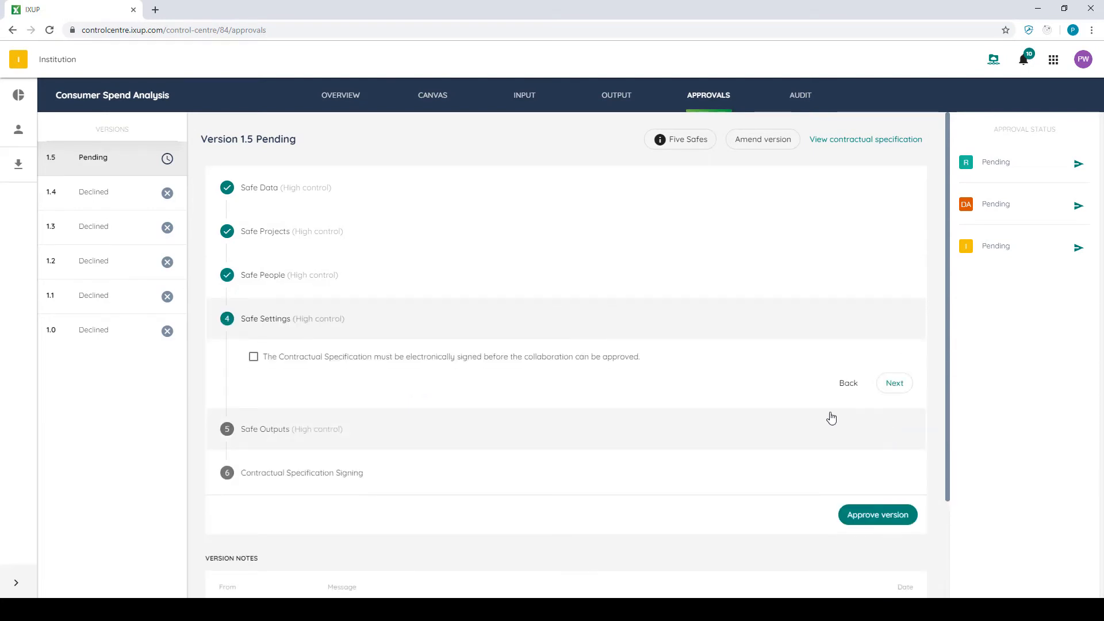
left_click(253, 356)
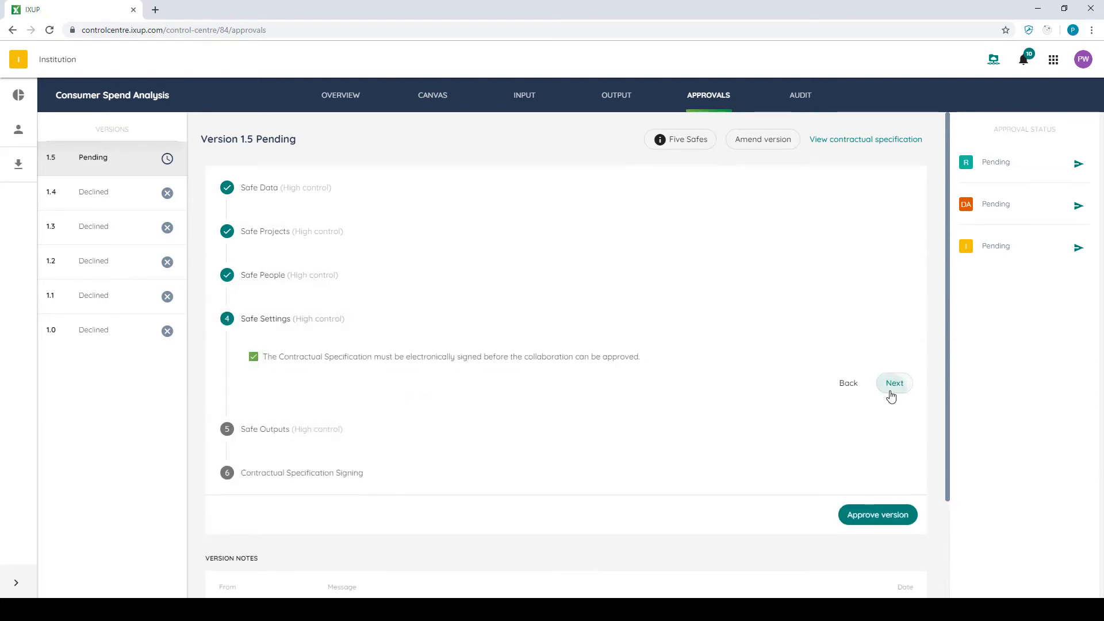
left_click(894, 383)
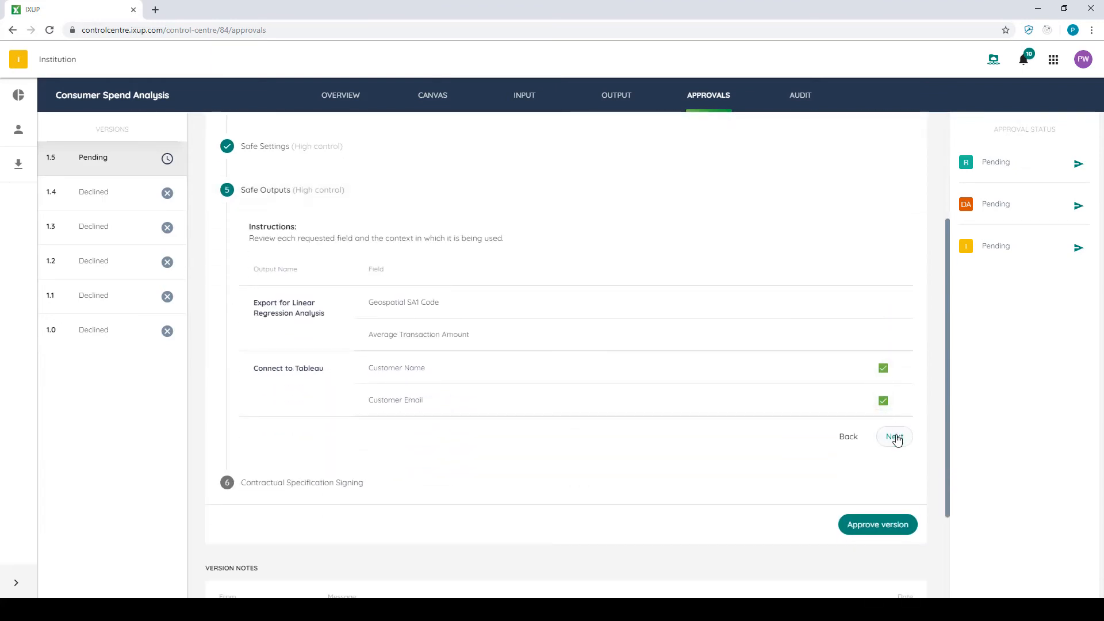
left_click(894, 436)
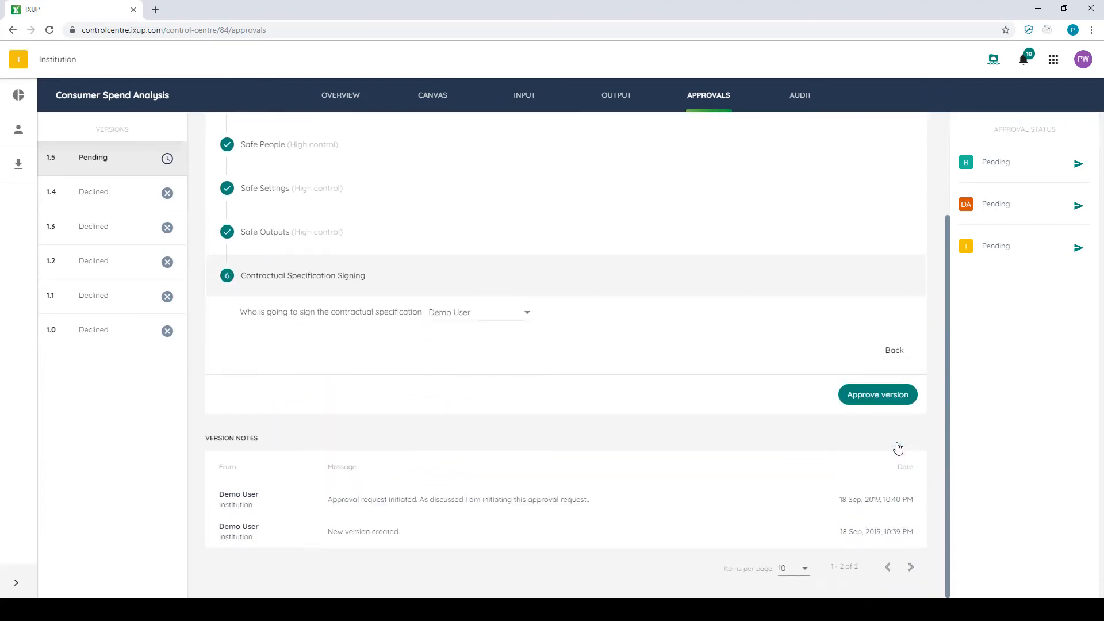
left_click(877, 394)
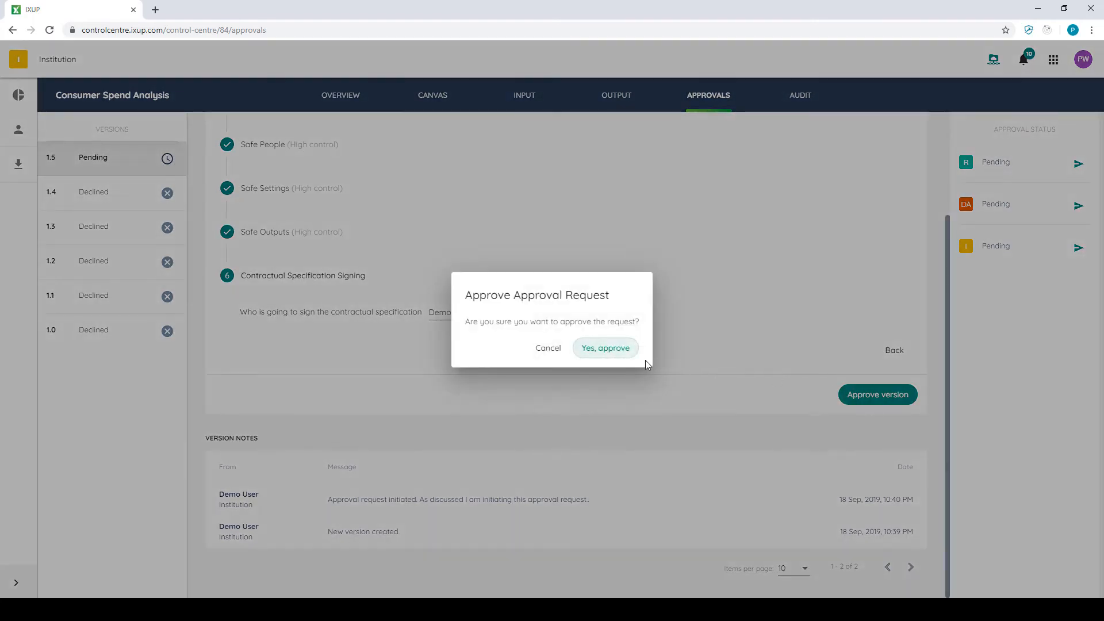
left_click(605, 347)
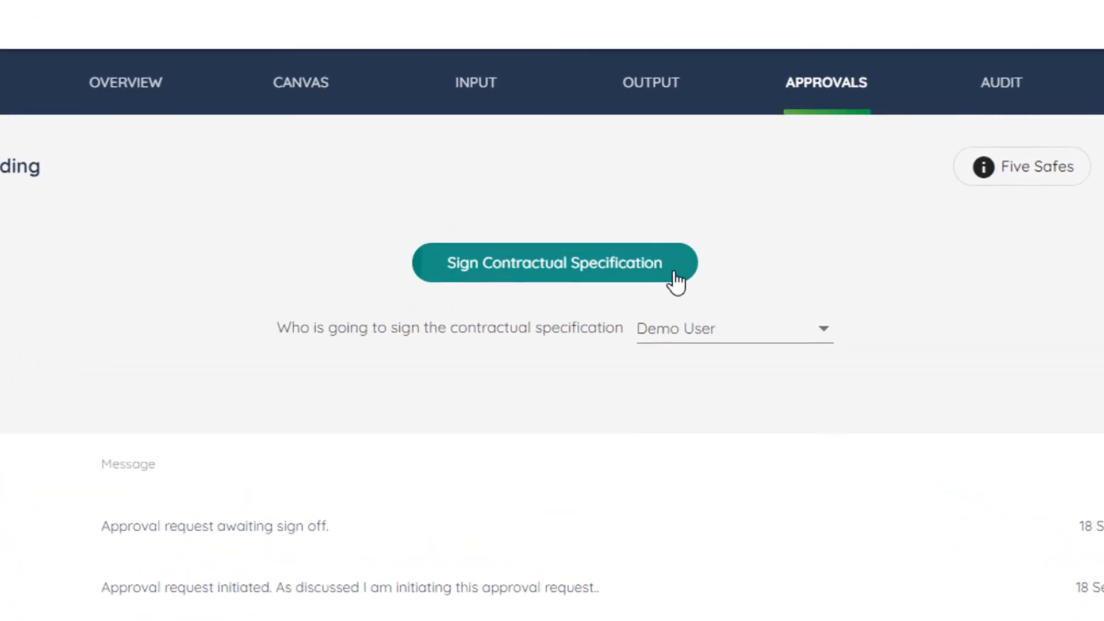
Sign the version 1.5 contractual specification as Demo User in DocuSign and finish submission
left_click(553, 262)
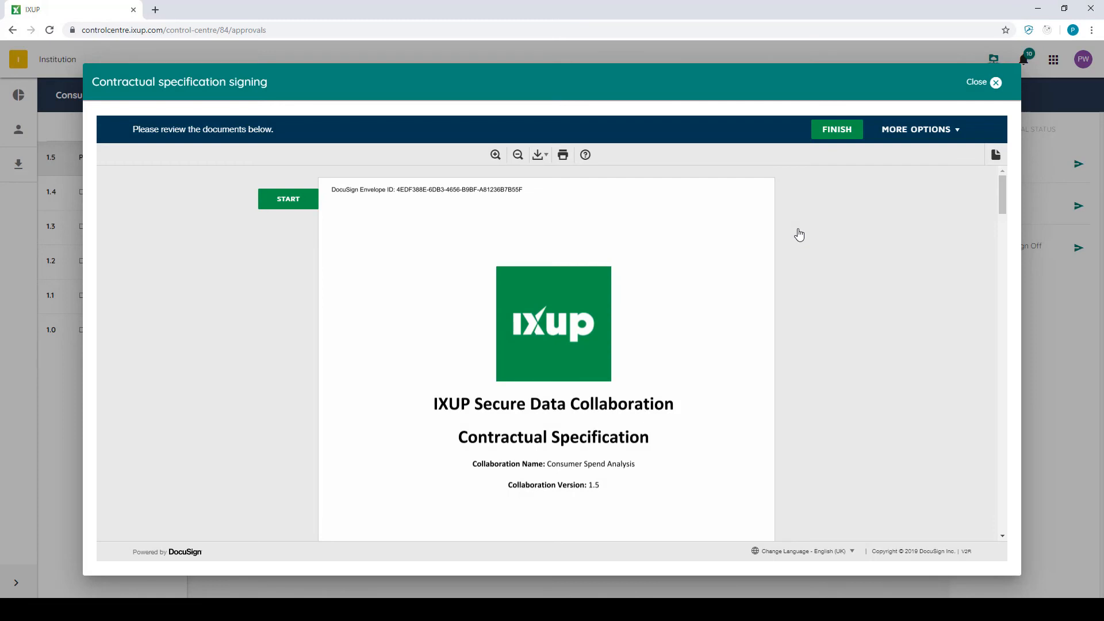
scroll("down", 3)
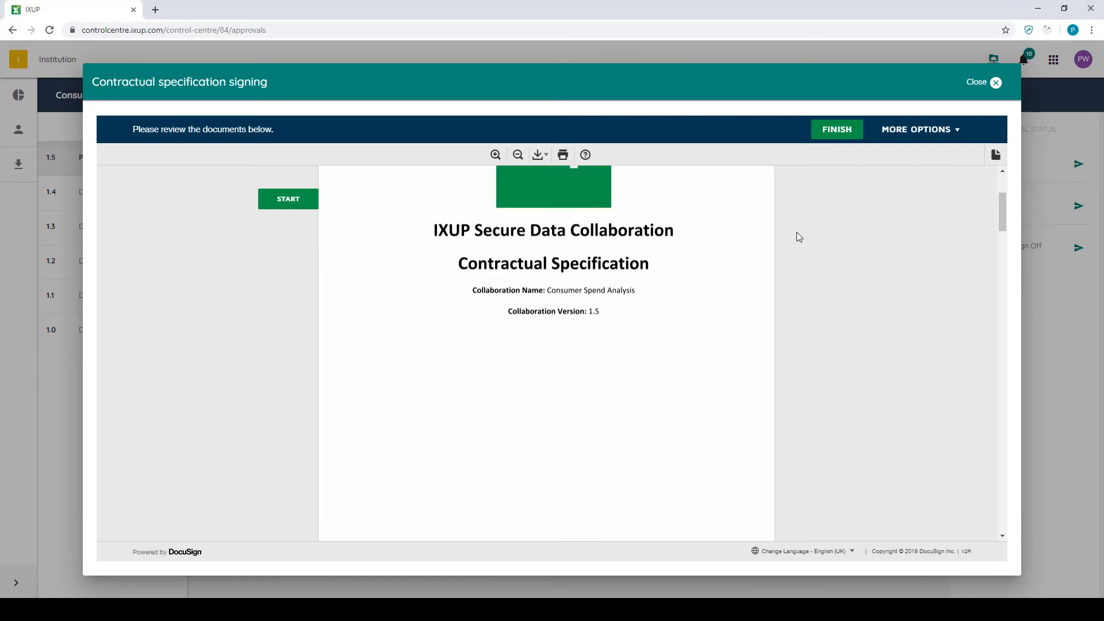
scroll("down", 3)
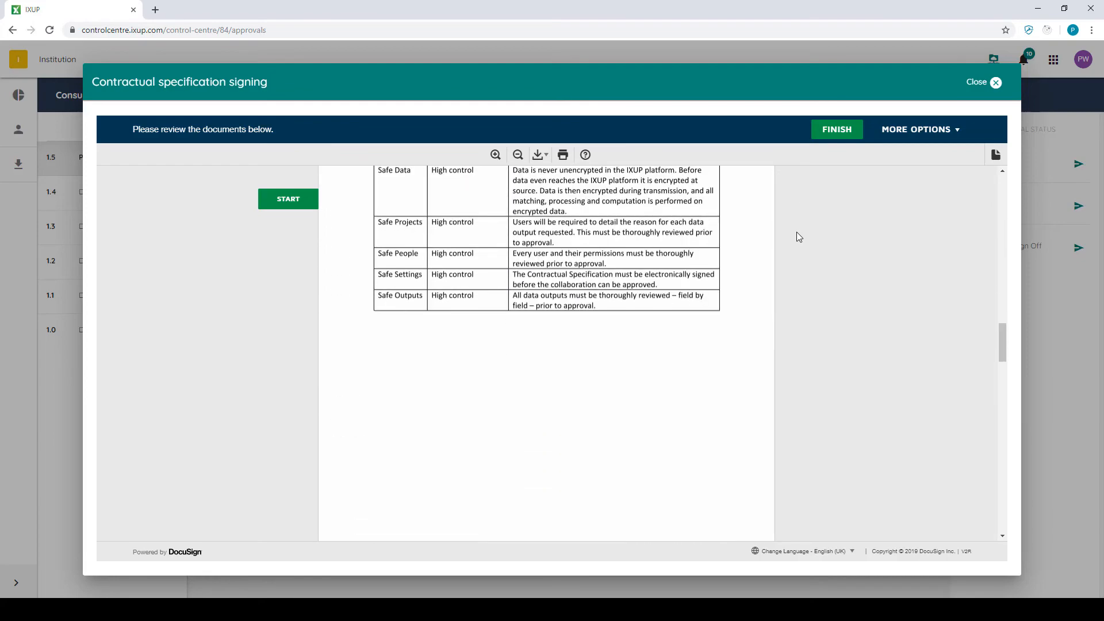
scroll("down", 3)
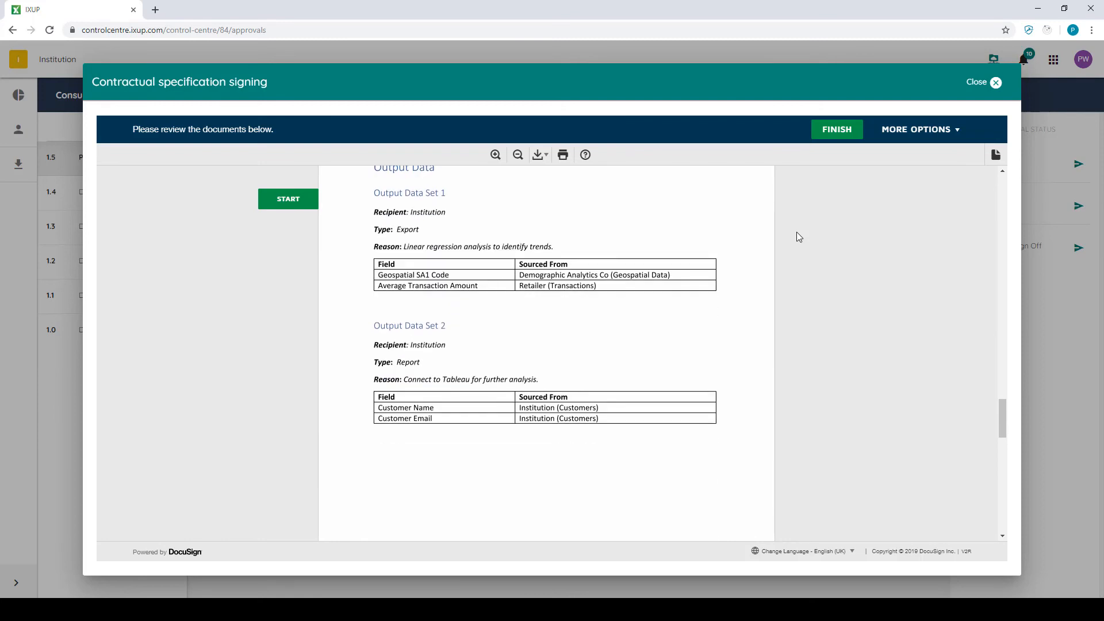
scroll("down", 3)
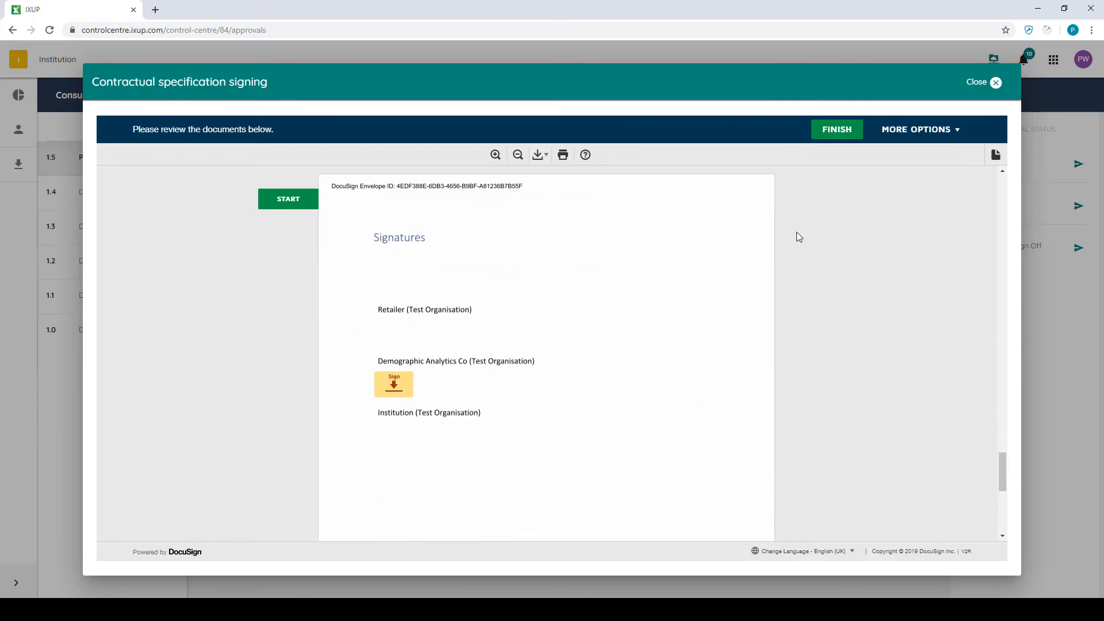
mouse_move(393, 384)
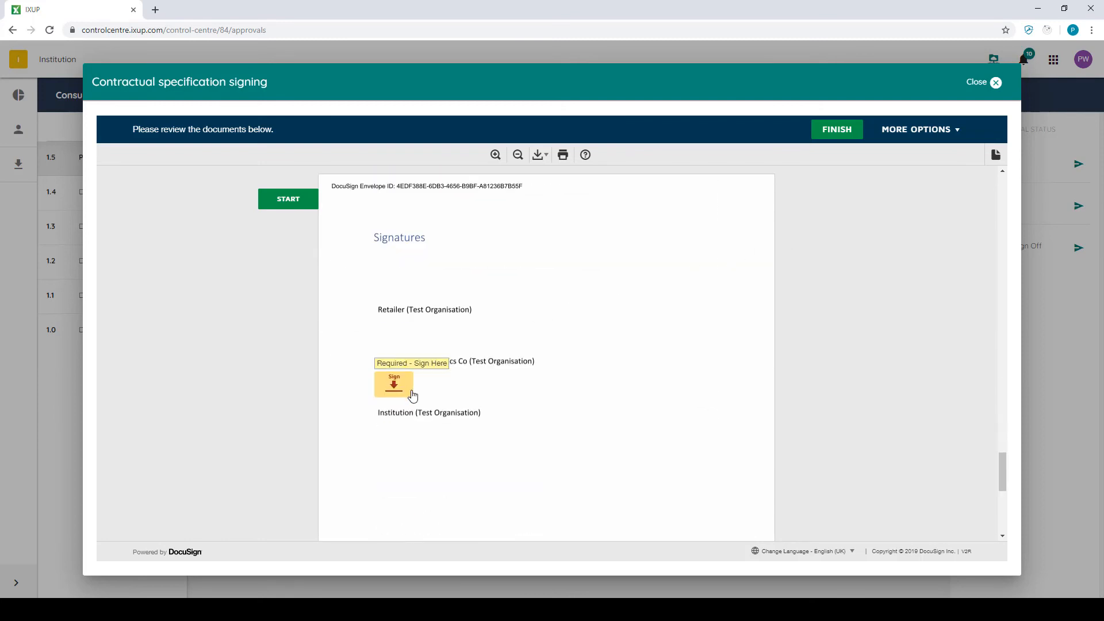
left_click(393, 384)
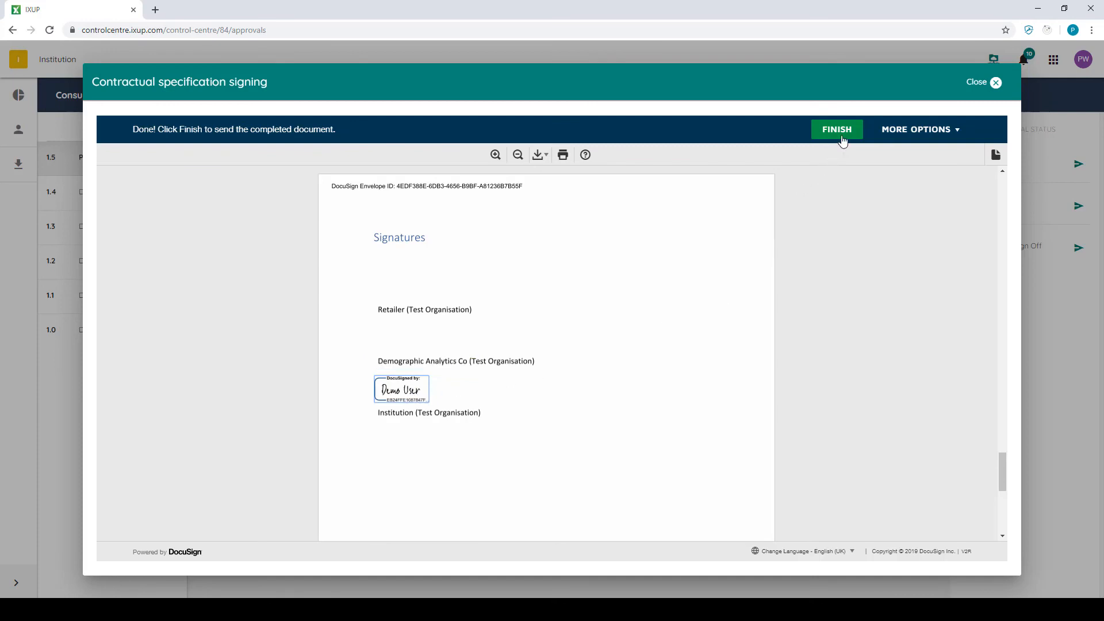
left_click(836, 129)
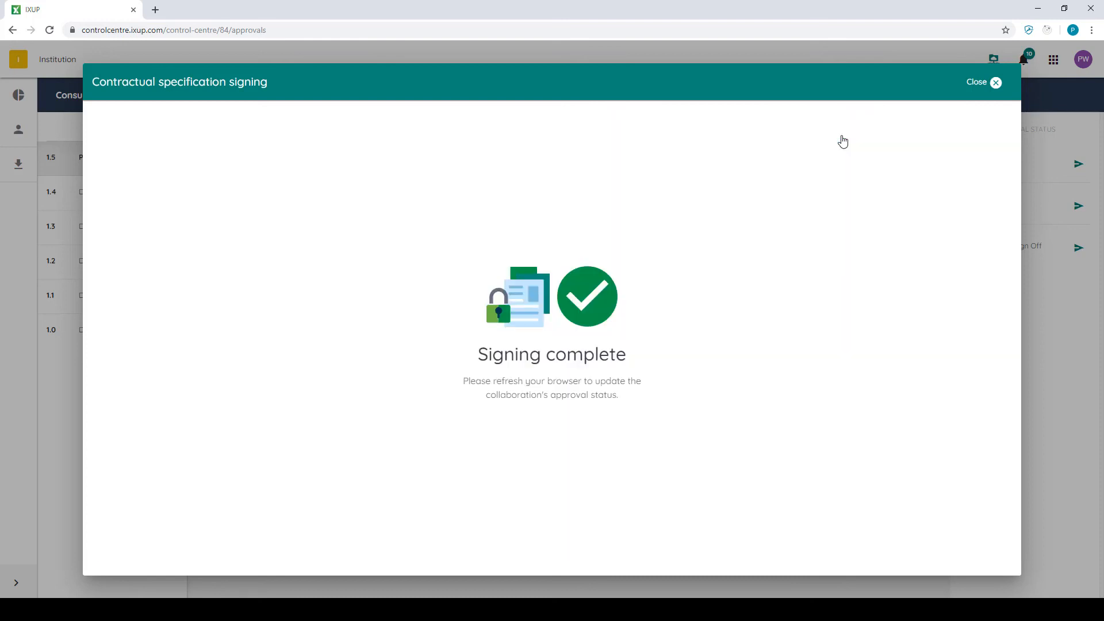